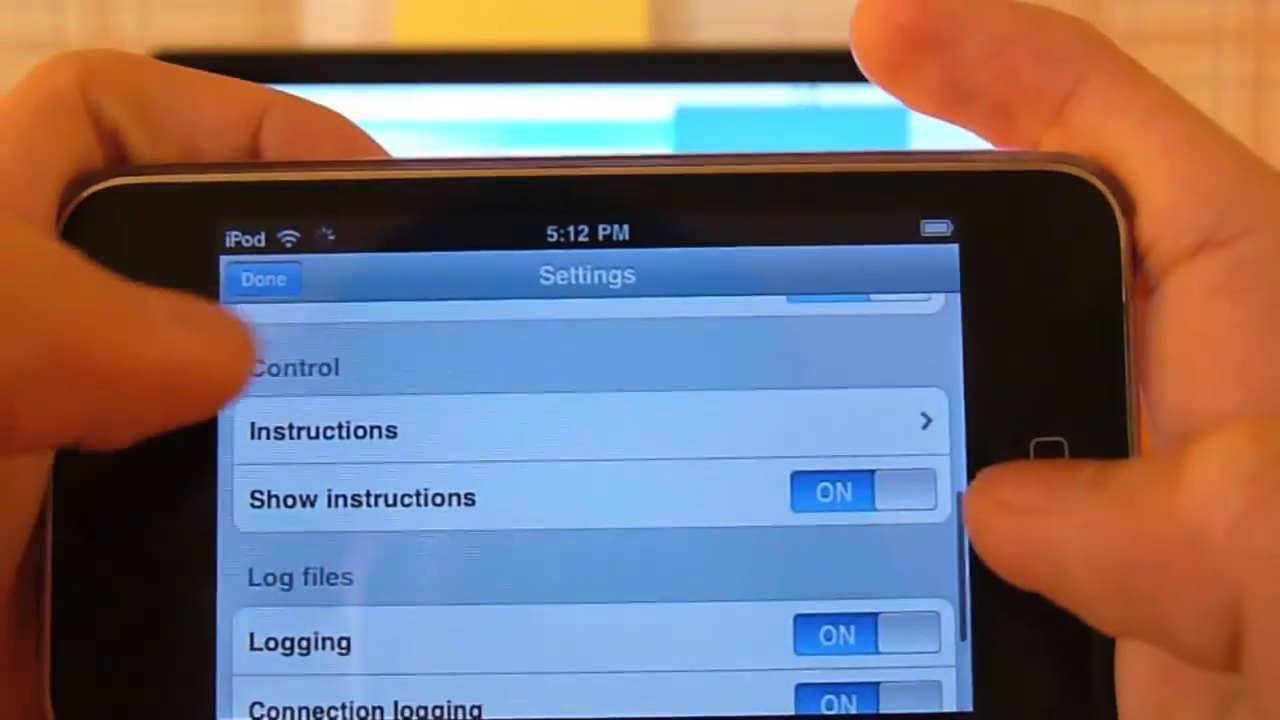
pyautogui.scroll(-3)
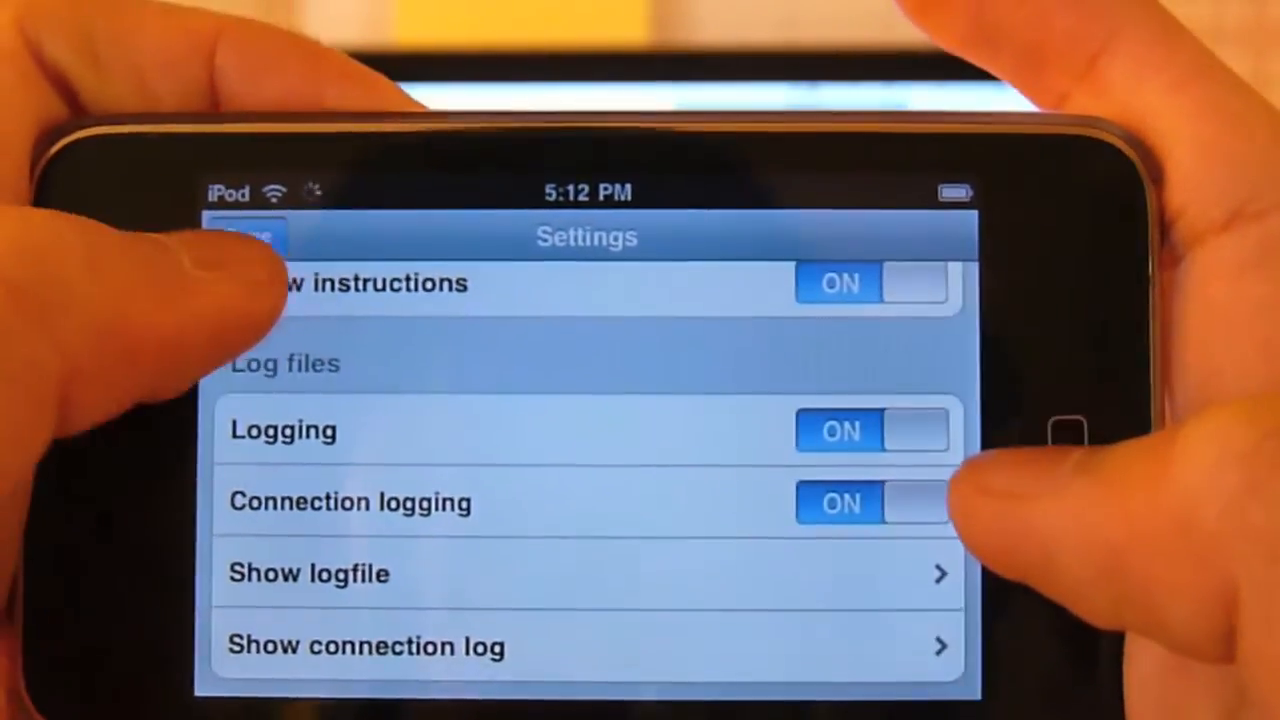